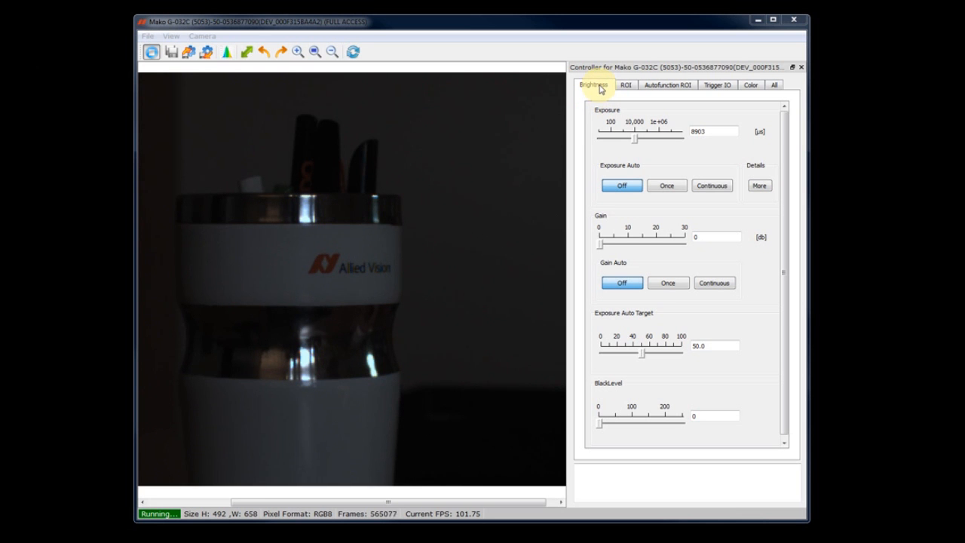
pyautogui.moveTo(636, 142)
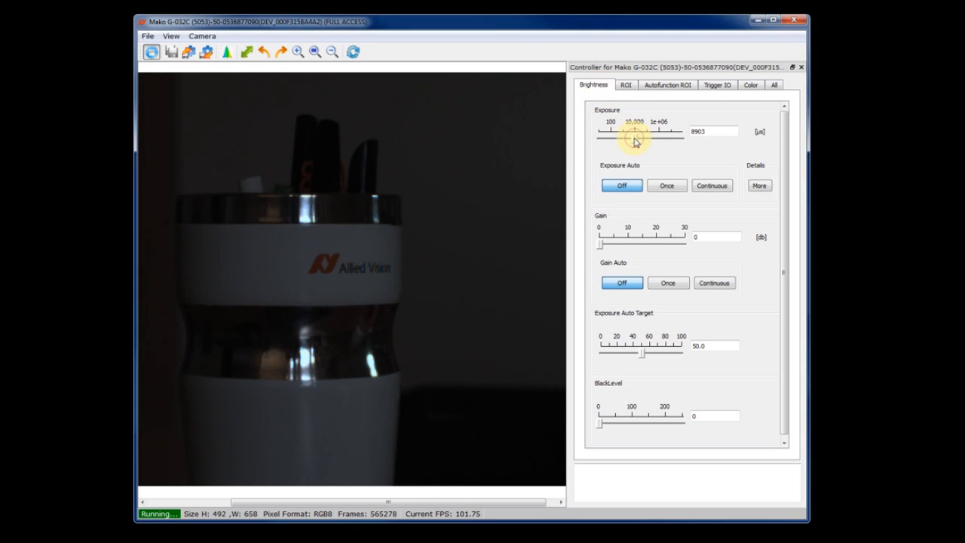
# Step: Nudge exposure and gain, restore gain to 0, then run Exposure Auto 'Once' giving 74788 µs
pyautogui.moveTo(649, 137); pyautogui.dragTo(634, 137)
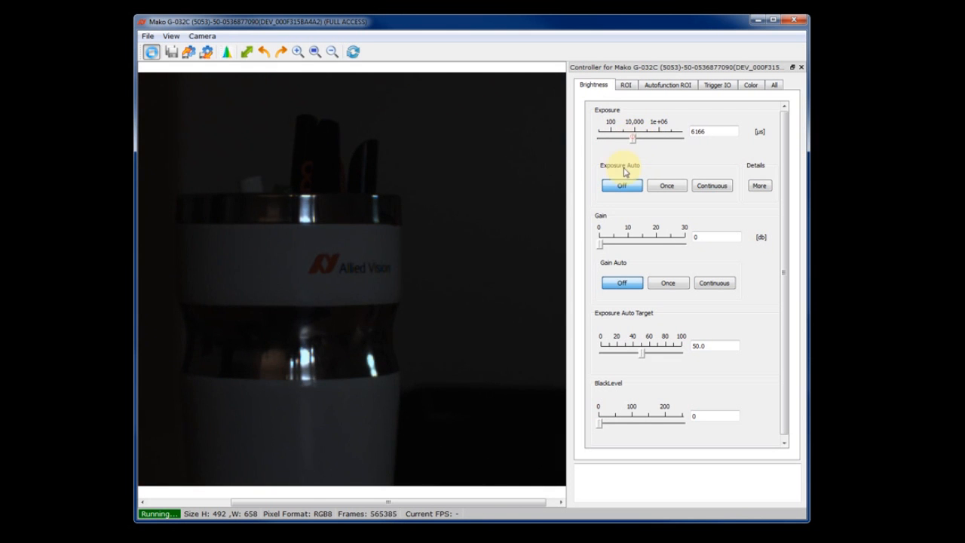
pyautogui.moveTo(604, 242); pyautogui.dragTo(639, 243)
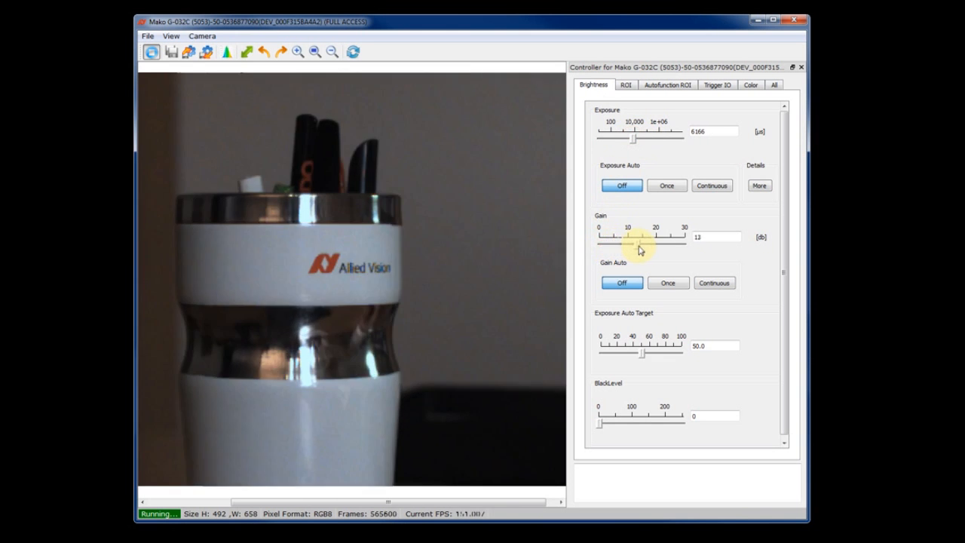
pyautogui.moveTo(640, 243); pyautogui.dragTo(601, 242)
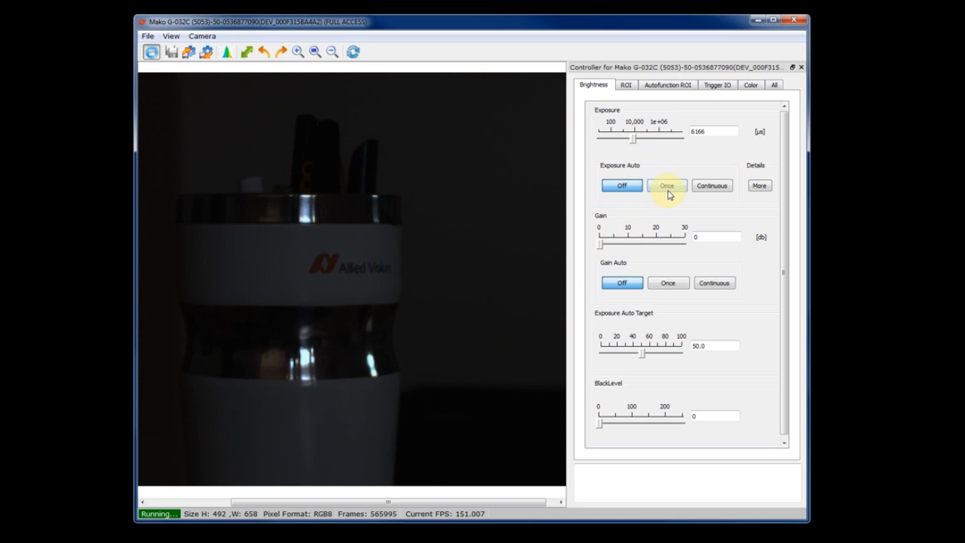
pyautogui.click(667, 185)
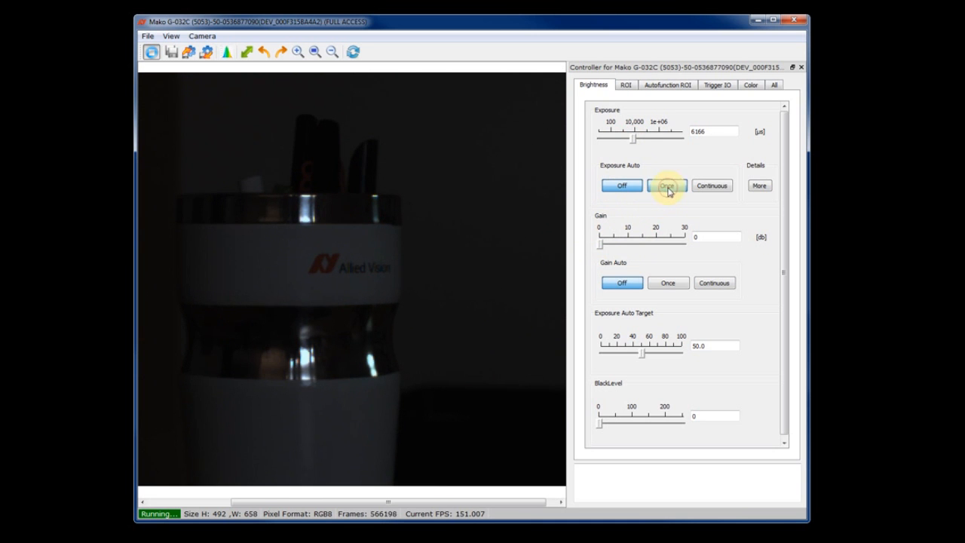
pyautogui.click(666, 186)
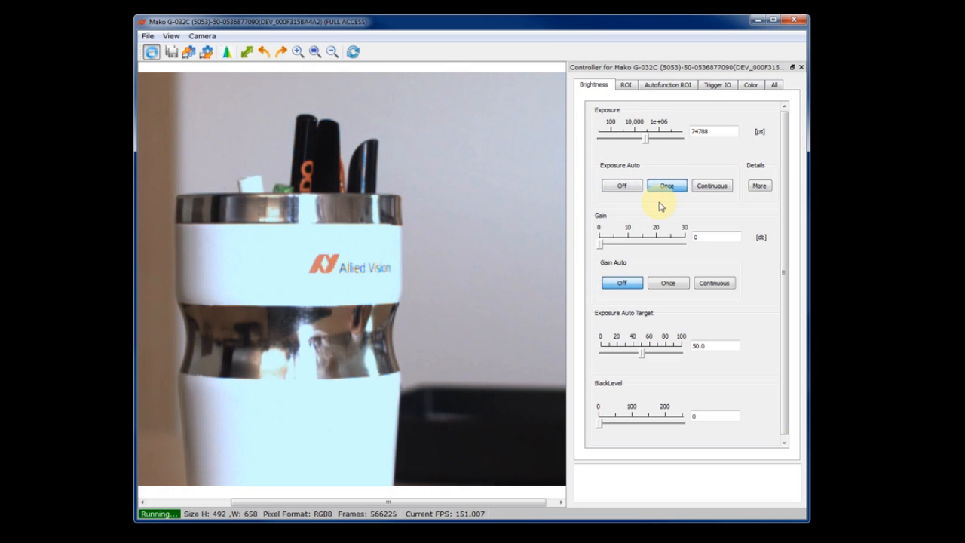
pyautogui.click(622, 185)
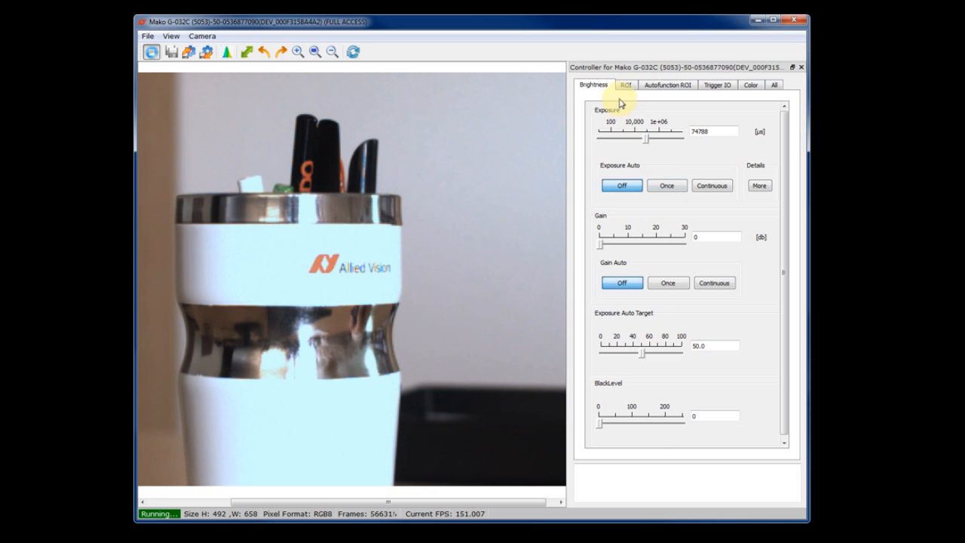
# Step: On the colour page, settle hue at -6 and lower the white-balance red ratio to 0.81
pyautogui.click(751, 84)
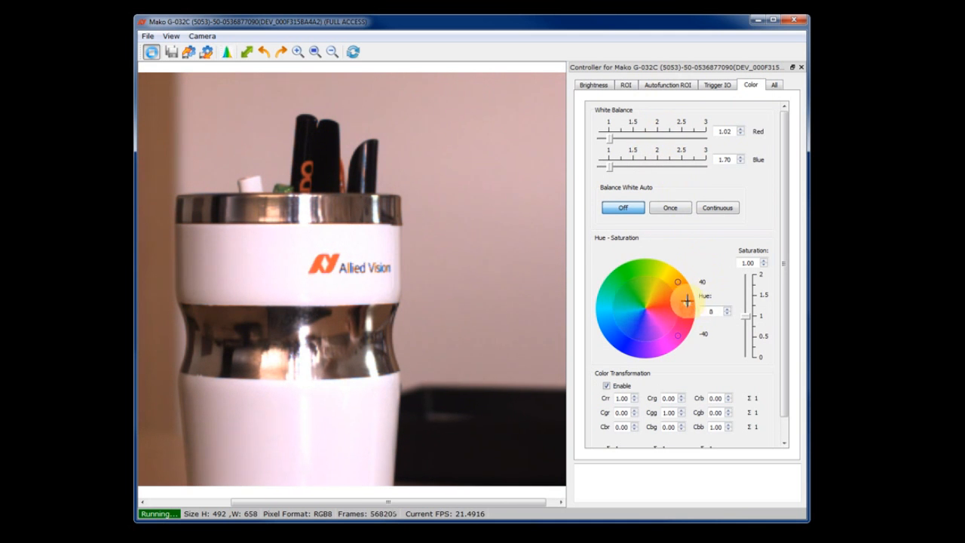
pyautogui.moveTo(687, 302); pyautogui.dragTo(682, 331)
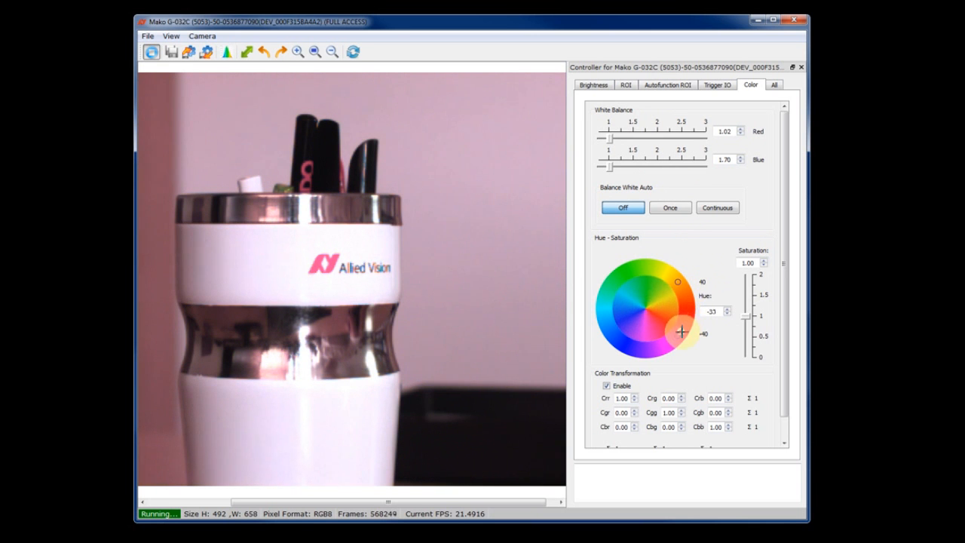
pyautogui.moveTo(681, 332); pyautogui.dragTo(679, 290)
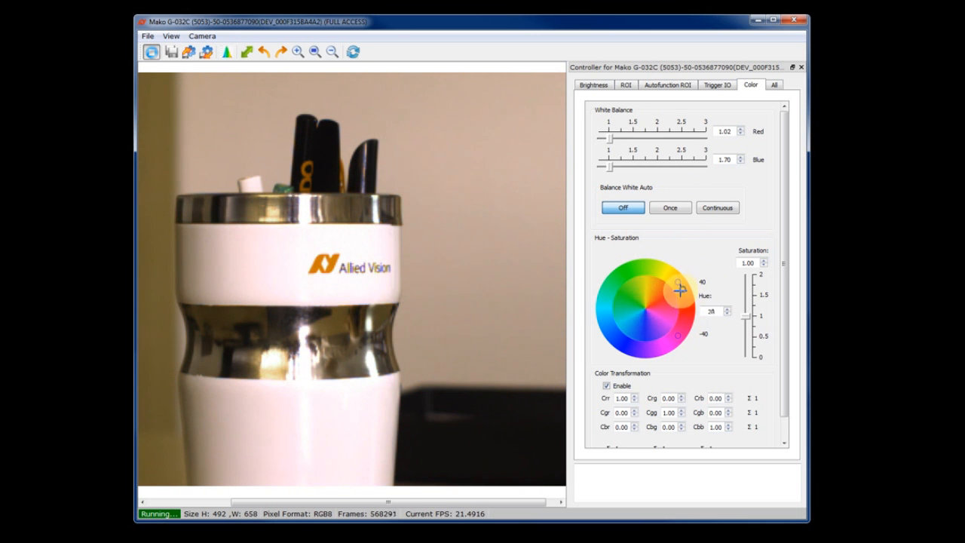
pyautogui.moveTo(679, 289); pyautogui.dragTo(682, 332)
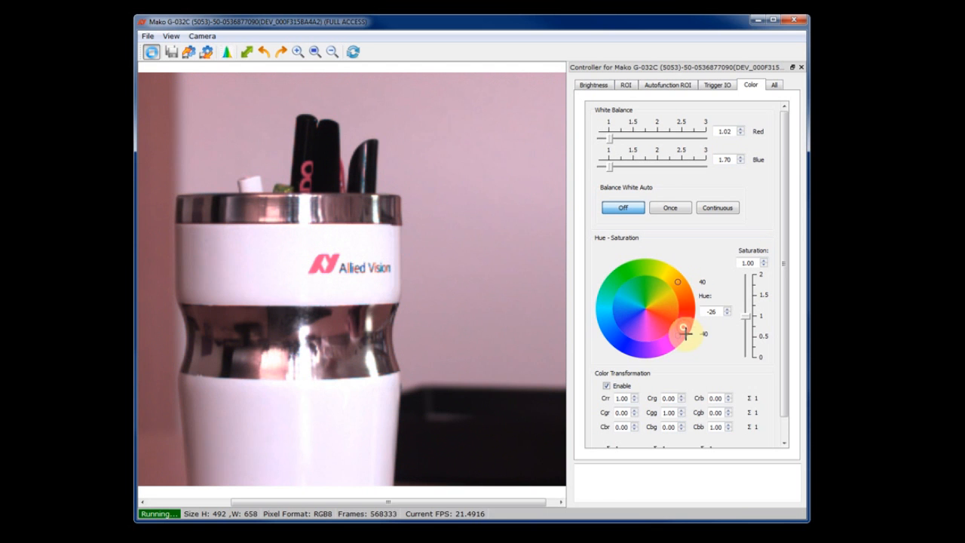
pyautogui.moveTo(681, 329); pyautogui.dragTo(686, 311)
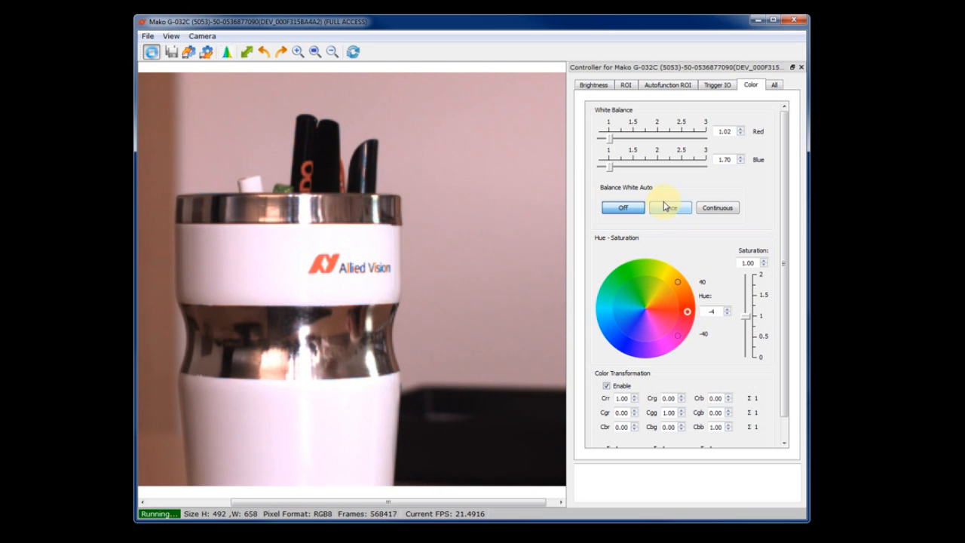
pyautogui.moveTo(621, 138); pyautogui.dragTo(627, 138)
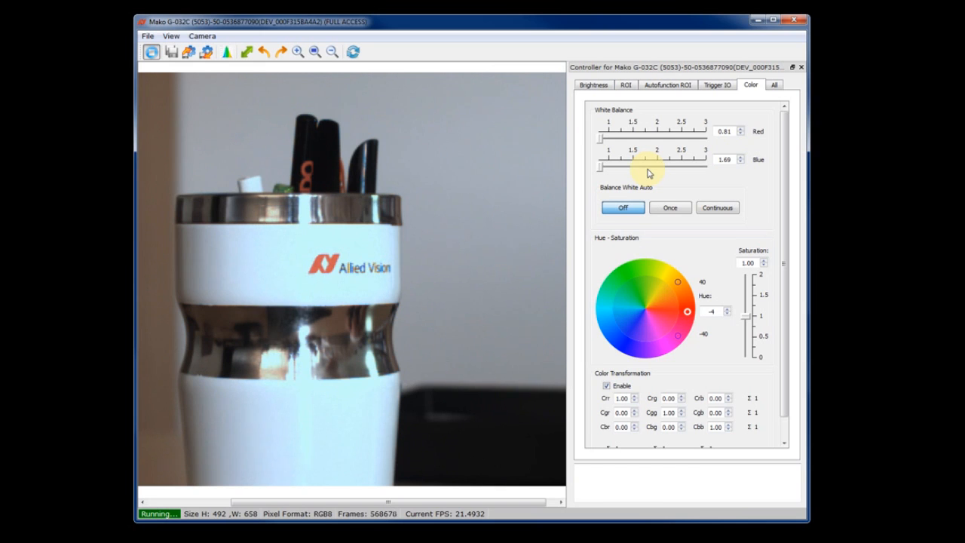
# Step: On the ROI page, choose pixel format RGB8Packed from the list
pyautogui.click(626, 84)
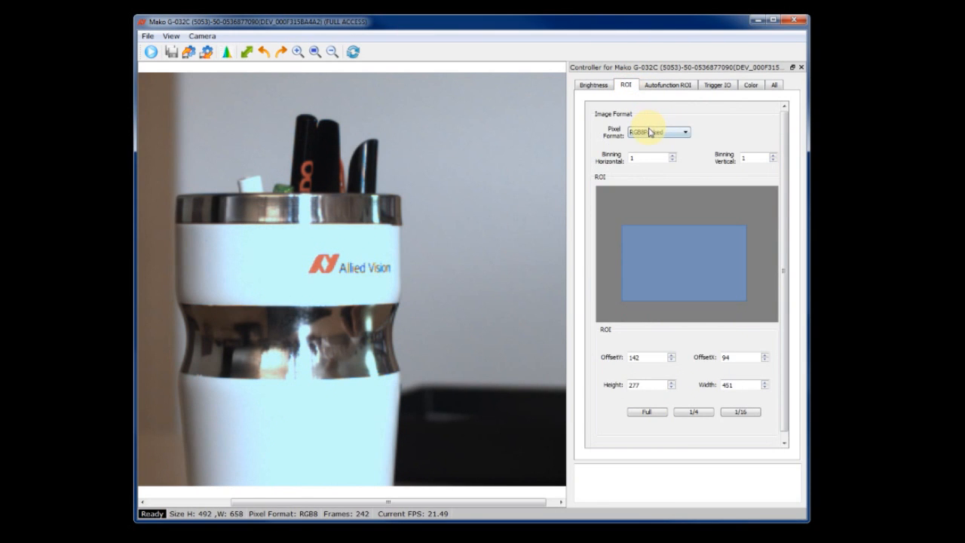
pyautogui.click(685, 133)
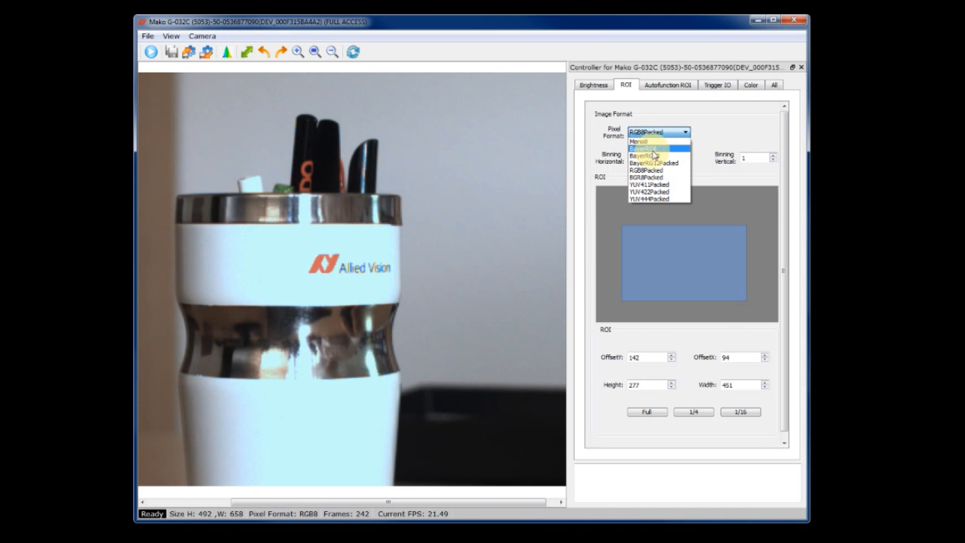
pyautogui.moveTo(654, 154)
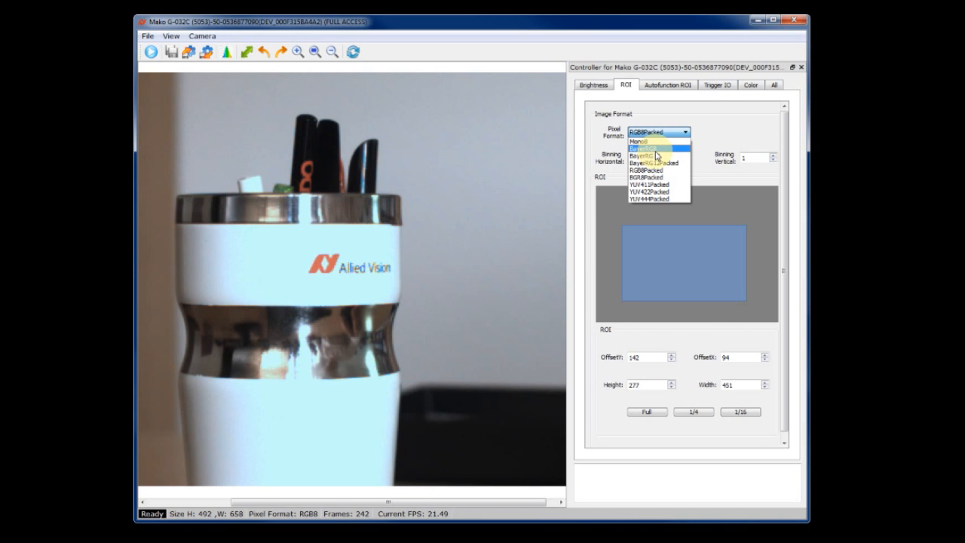
pyautogui.click(658, 133)
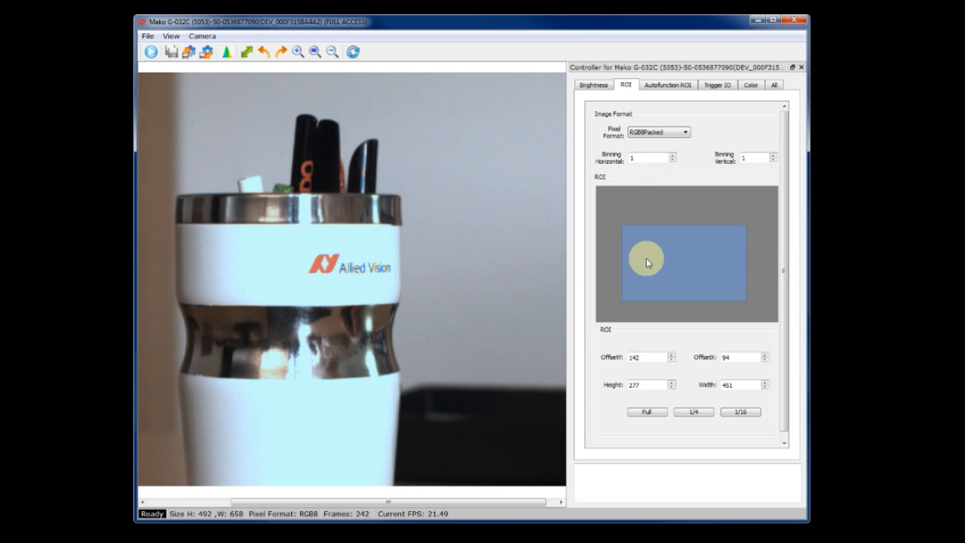
# Step: Move and shrink the region of interest to about 281 × 271 pixels
pyautogui.moveTo(647, 263); pyautogui.dragTo(637, 228)
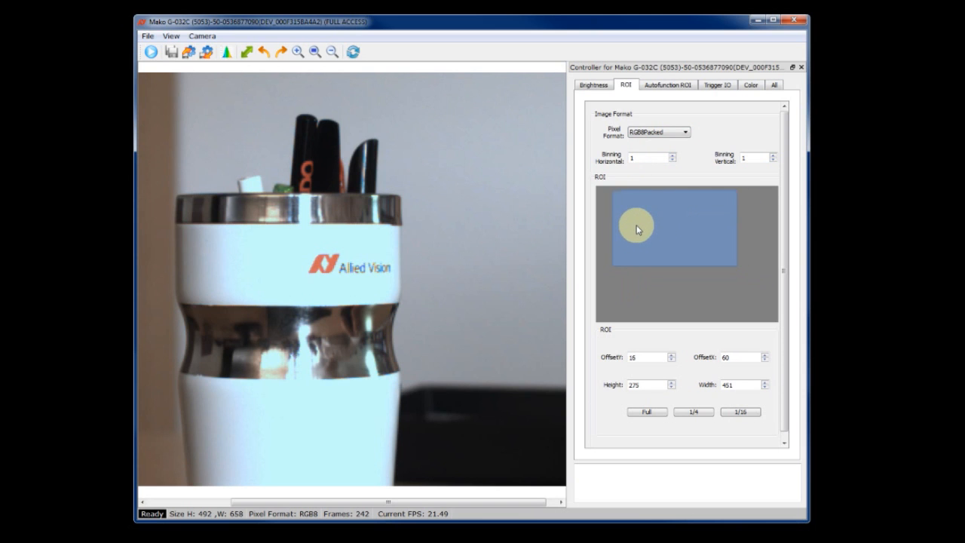
pyautogui.moveTo(636, 229); pyautogui.dragTo(751, 253)
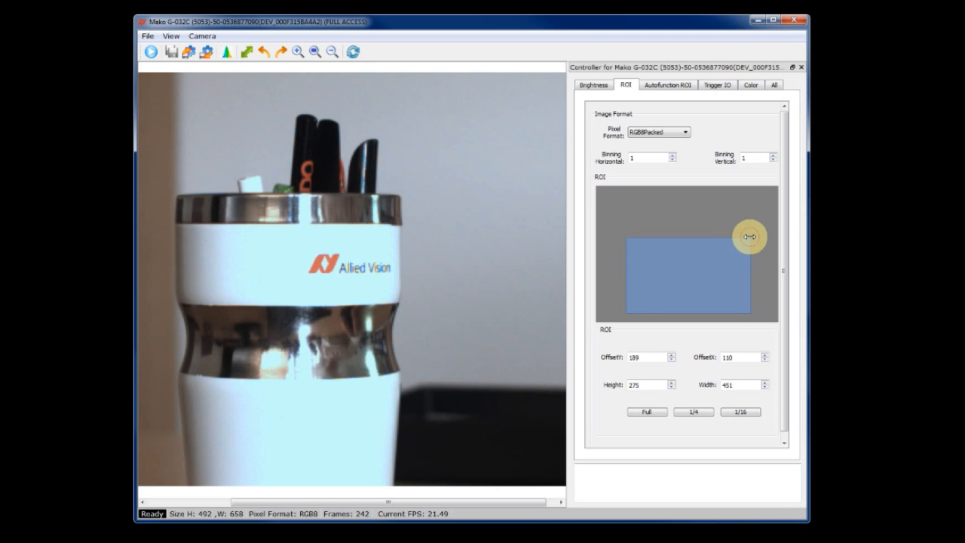
pyautogui.moveTo(751, 235); pyautogui.dragTo(679, 248)
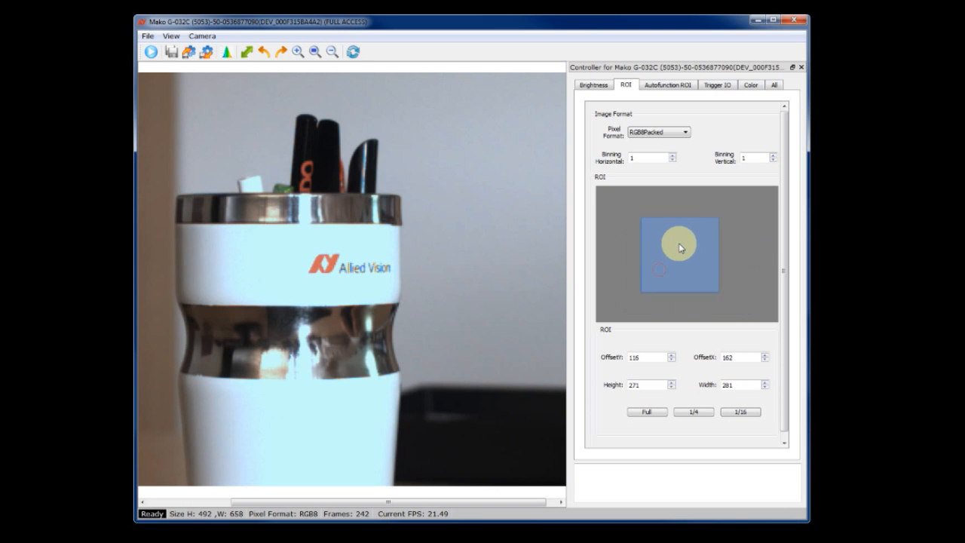
pyautogui.moveTo(679, 247); pyautogui.dragTo(682, 263)
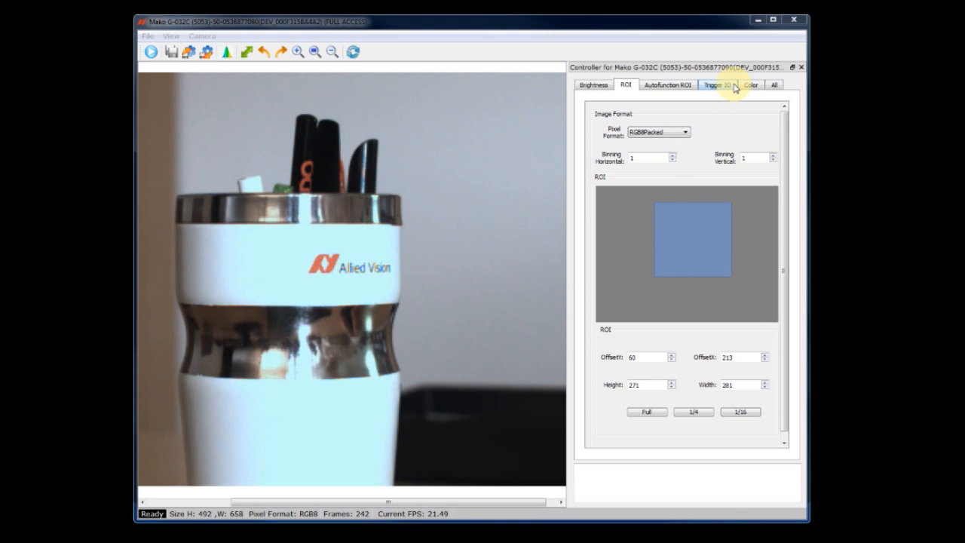
# Step: On the Trigger IO page keep Line1 as trigger source and try the quick trigger mode controls
pyautogui.click(717, 85)
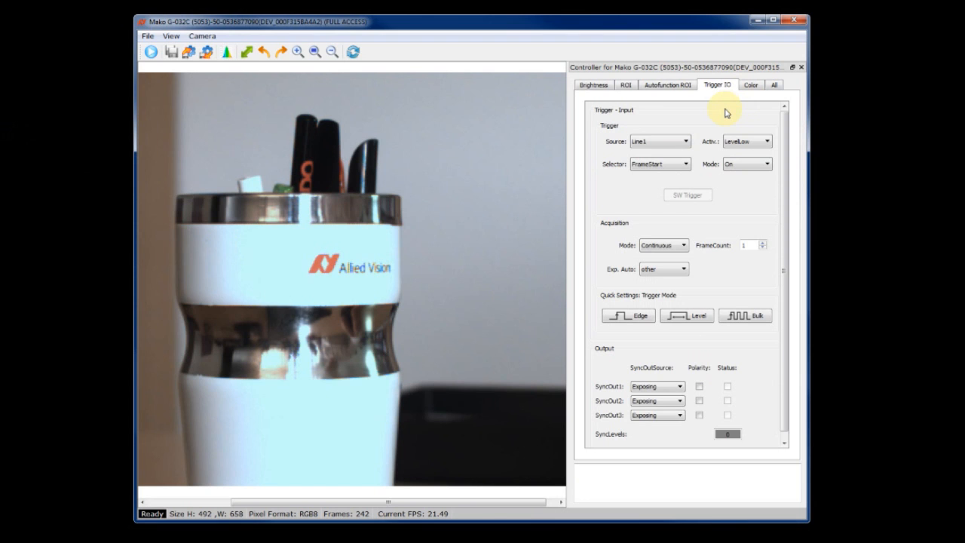
pyautogui.moveTo(715, 113)
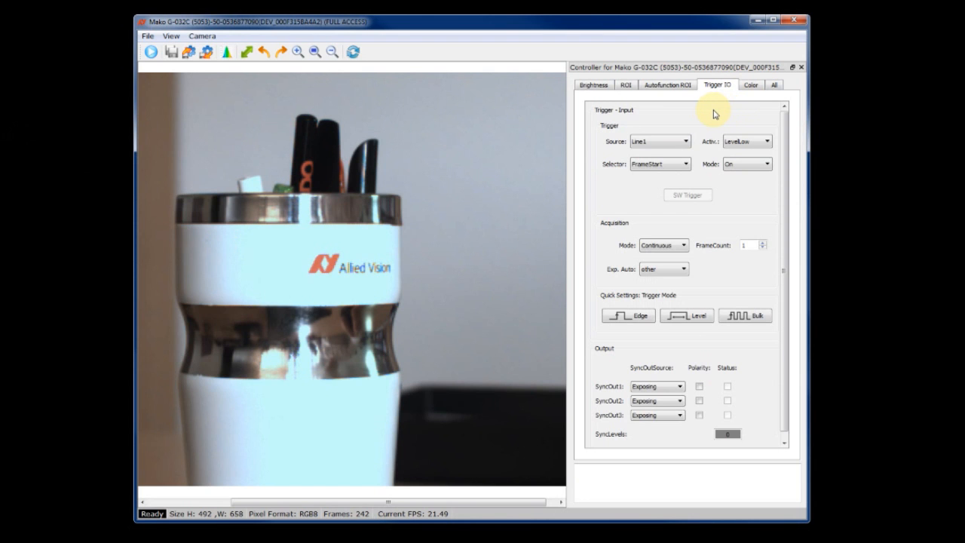
pyautogui.moveTo(701, 133)
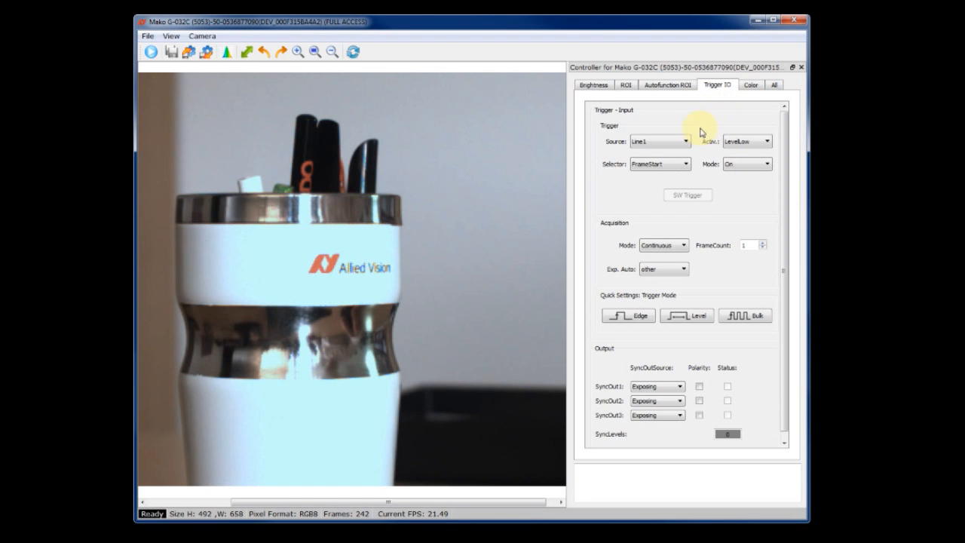
pyautogui.click(681, 142)
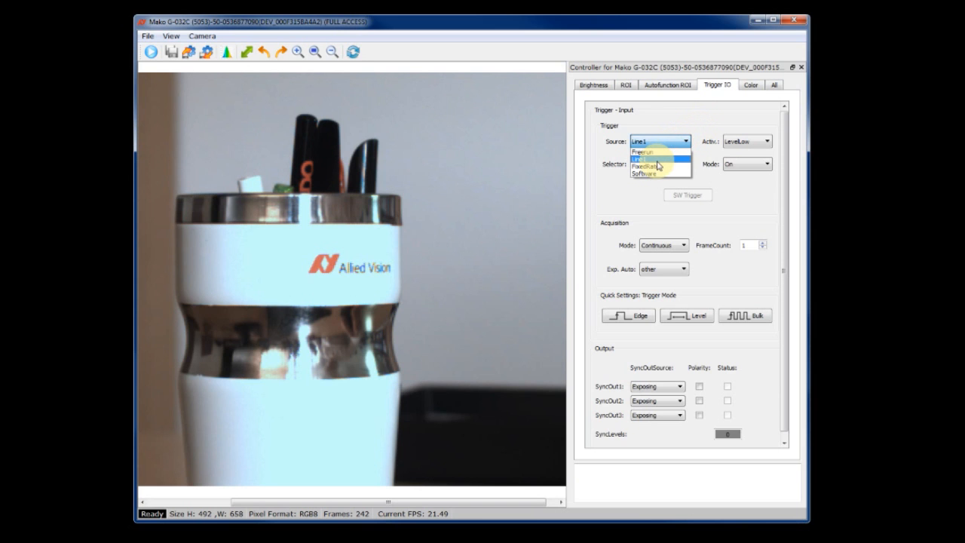
pyautogui.moveTo(660, 154)
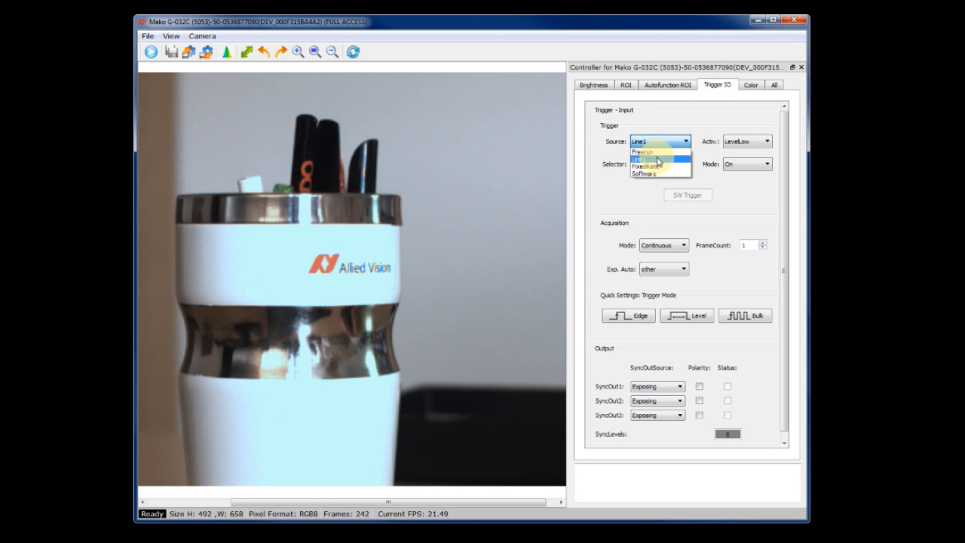
pyautogui.click(649, 151)
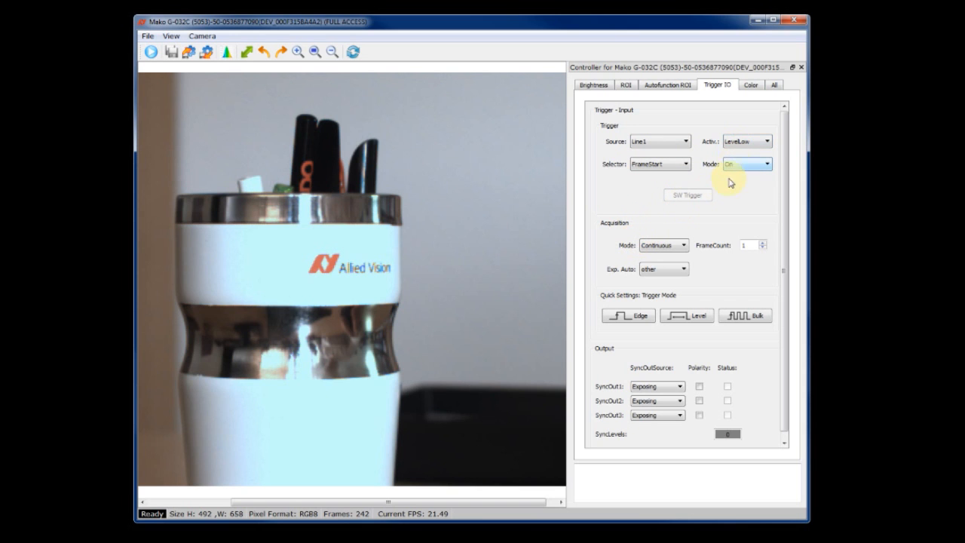
pyautogui.moveTo(709, 220)
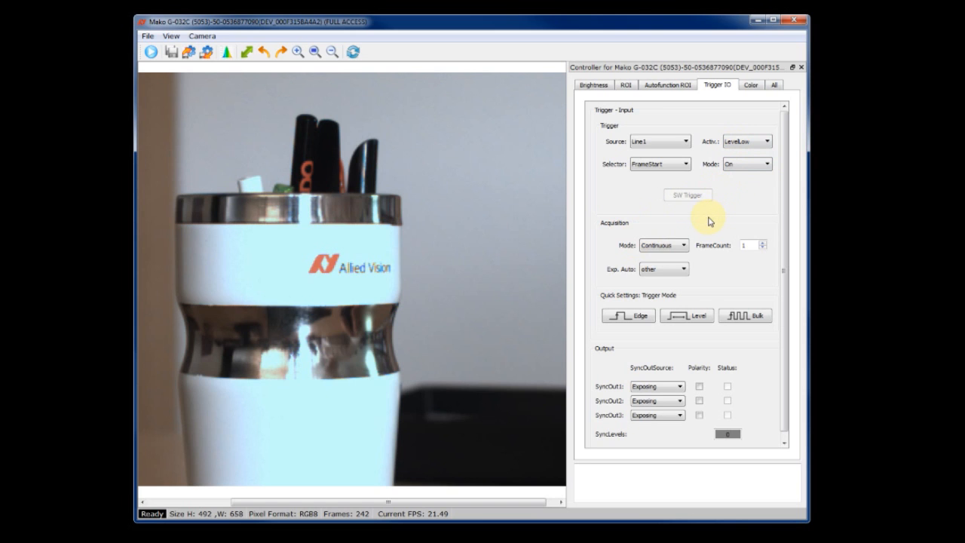
pyautogui.click(686, 315)
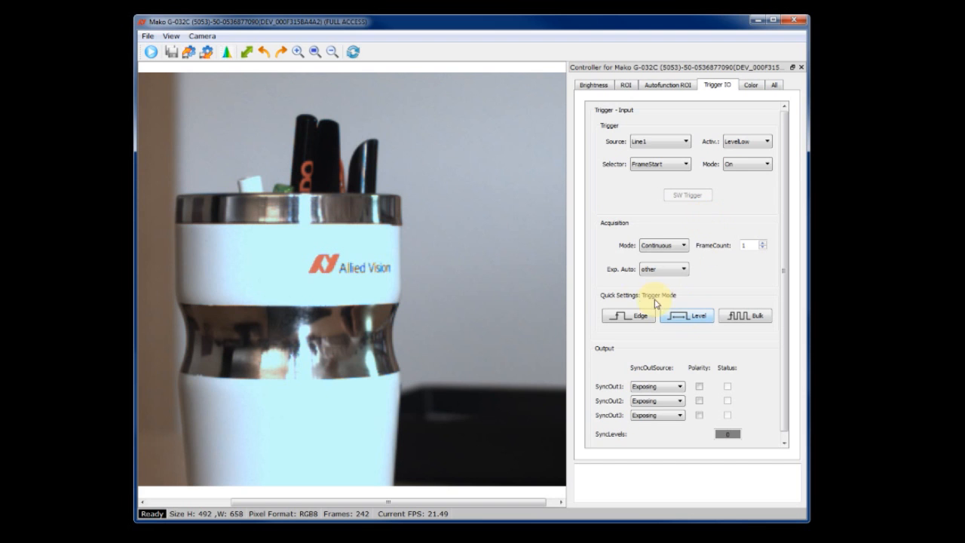
pyautogui.moveTo(694, 293)
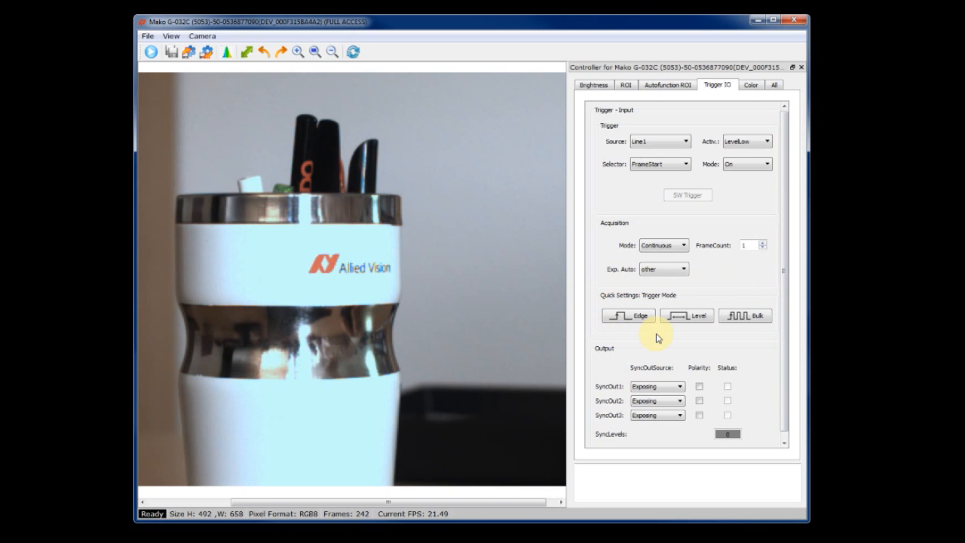
pyautogui.click(688, 316)
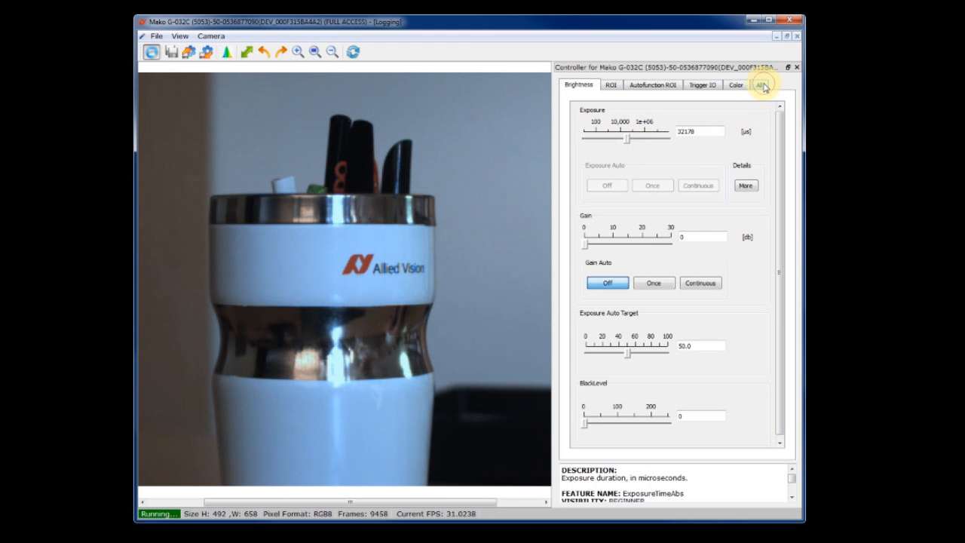
# Step: Review ExposureTimeAbs in the All feature list, then lower exposure to about 15000 µs on Brightness
pyautogui.click(760, 84)
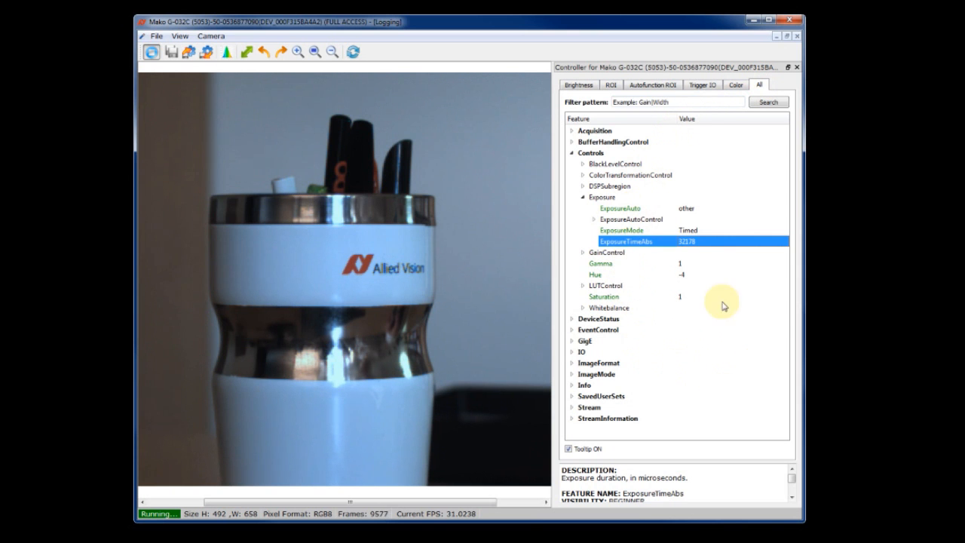
pyautogui.moveTo(622, 295)
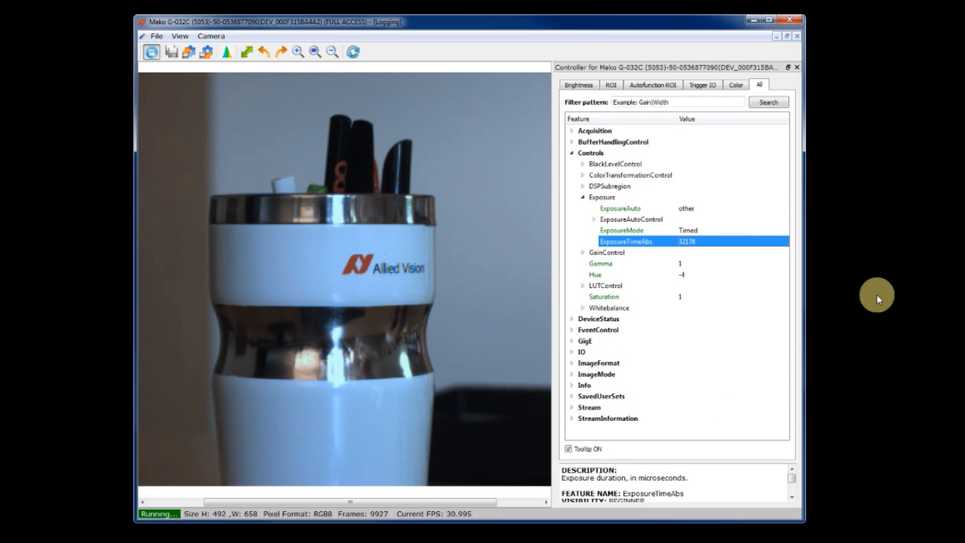
pyautogui.click(578, 84)
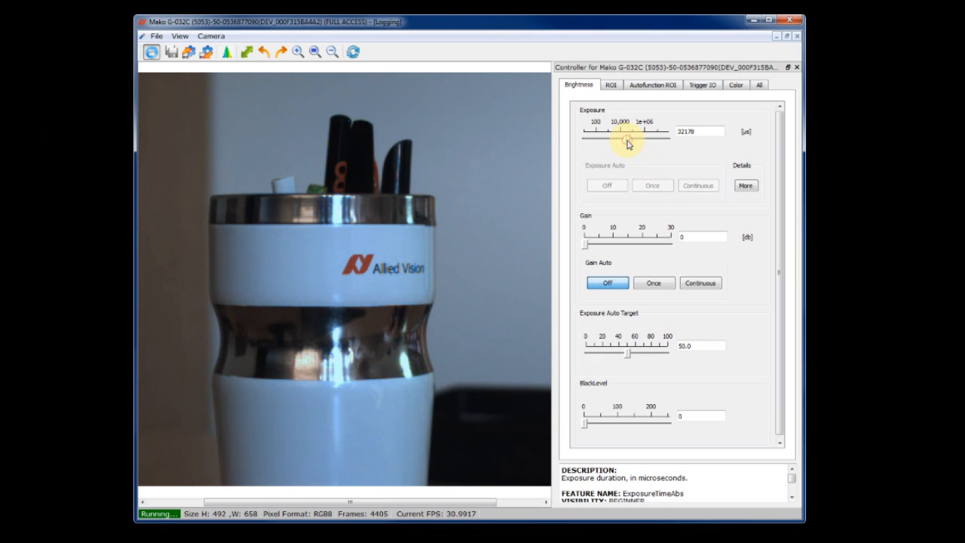
pyautogui.moveTo(626, 139); pyautogui.dragTo(631, 139)
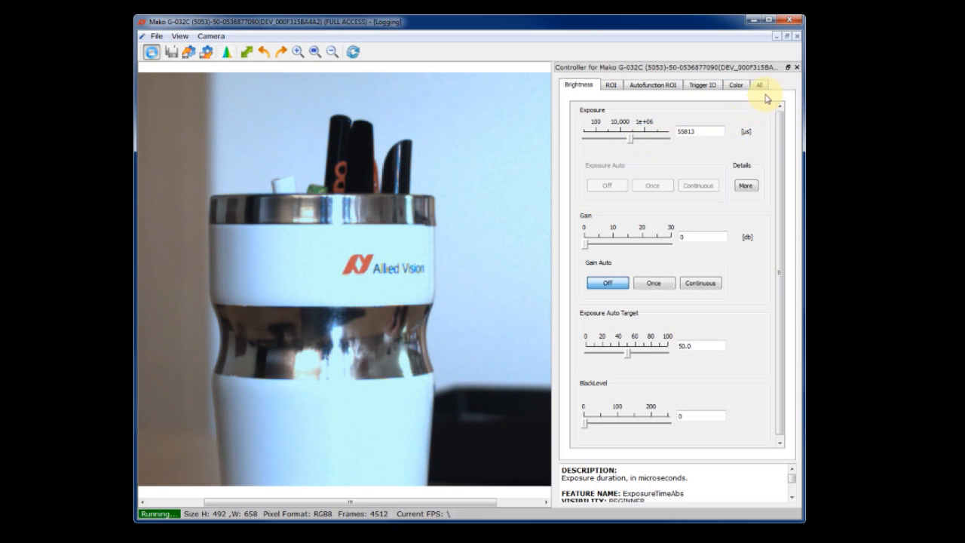
# Step: Edit ExposureTimeAbs directly in the feature list to about 40452 µs and return to Brightness
pyautogui.click(760, 84)
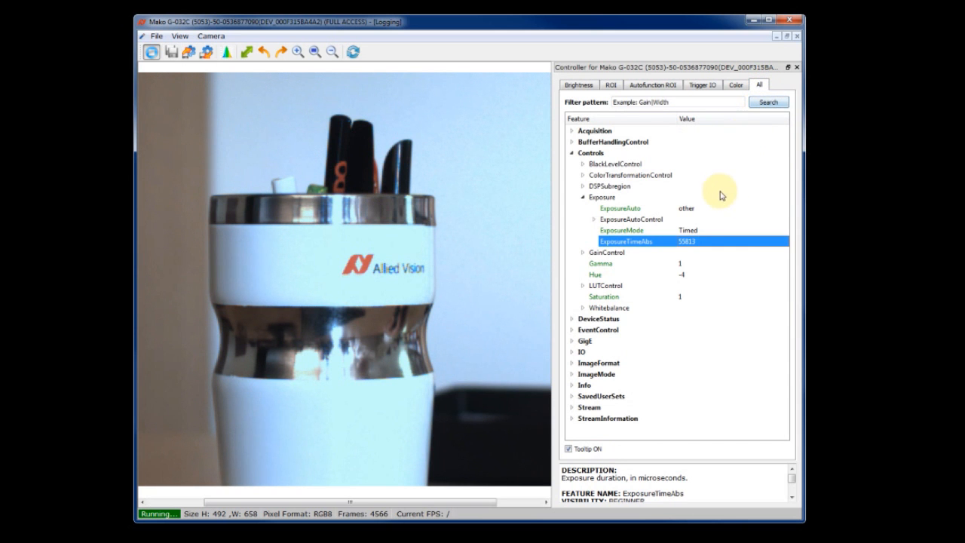
pyautogui.click(686, 242)
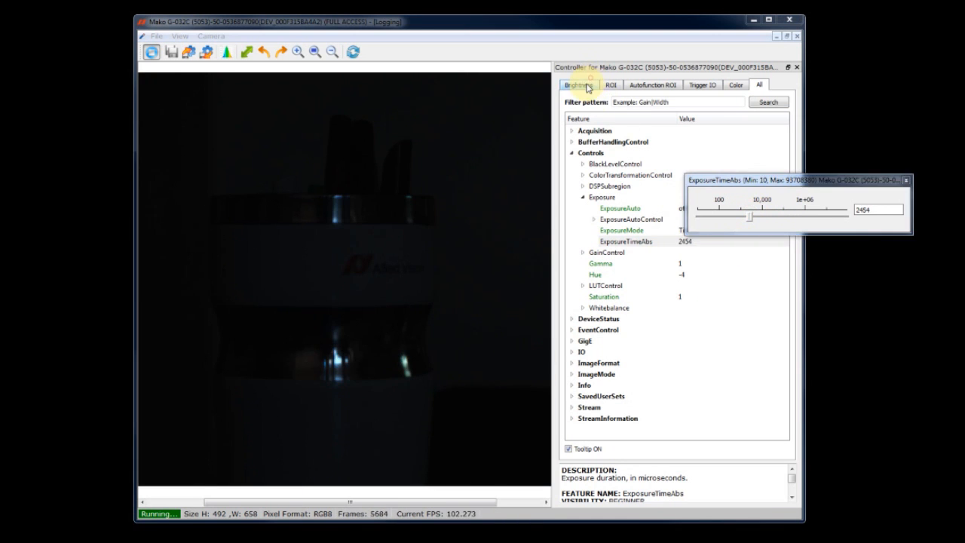
pyautogui.click(577, 84)
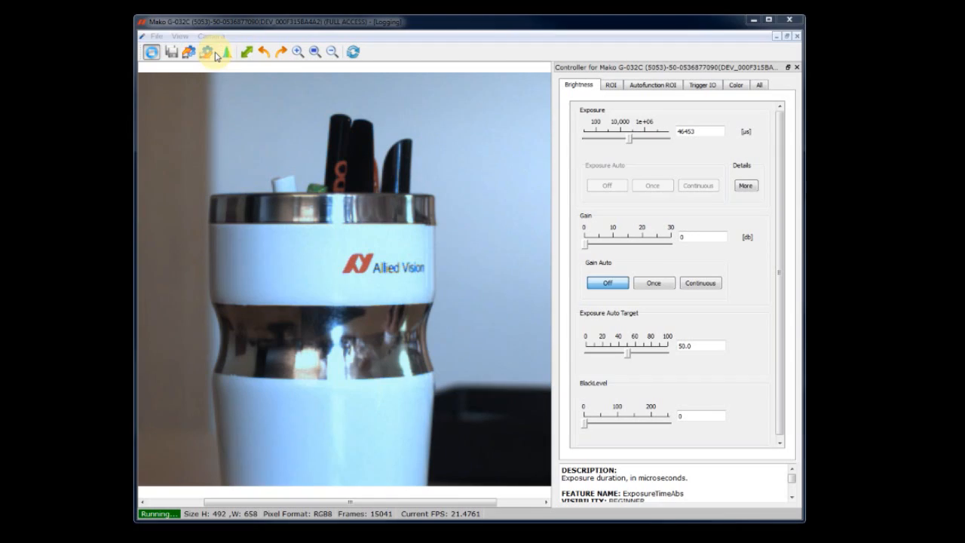
# Step: Save the camera settings as Camera_settings.xml via the Save Camera Settings dialog
pyautogui.click(205, 51)
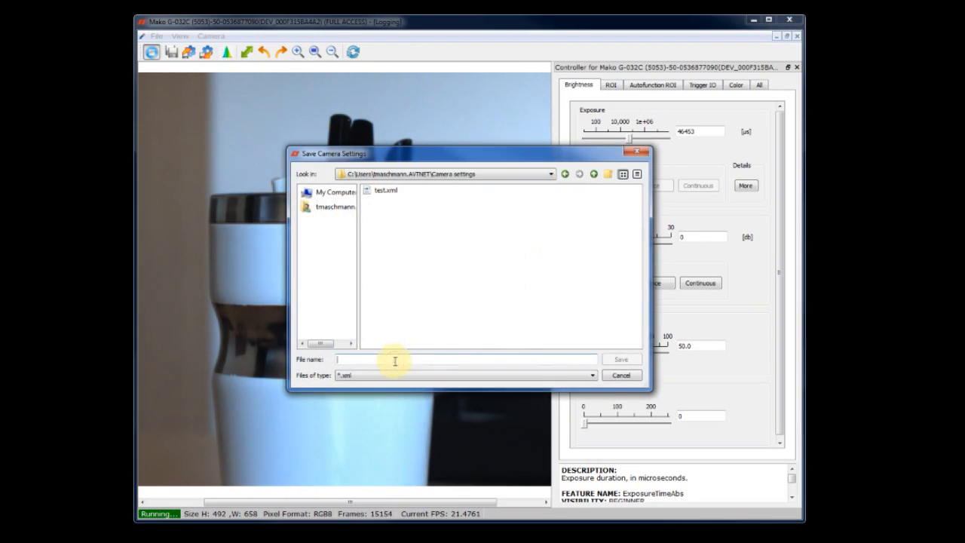
pyautogui.write('Camera_setting')
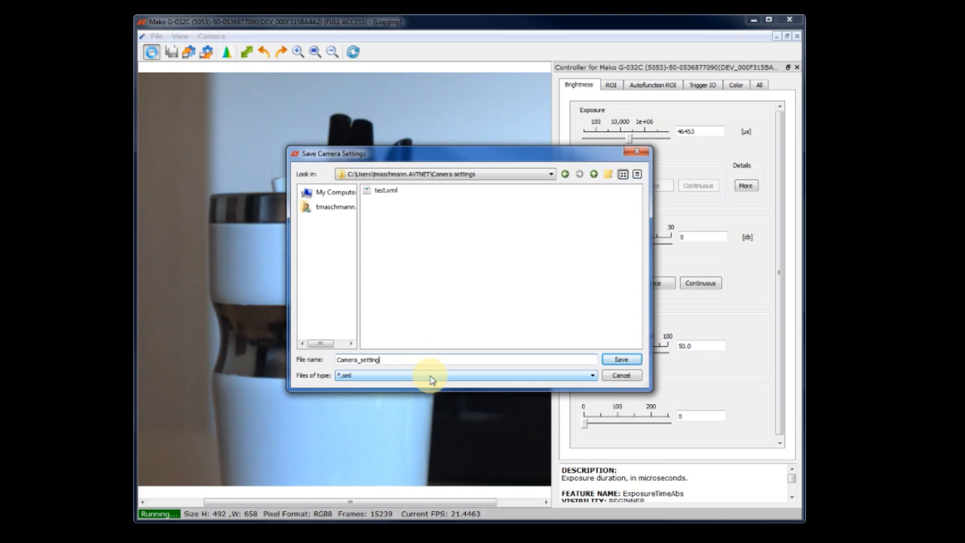
pyautogui.click(621, 359)
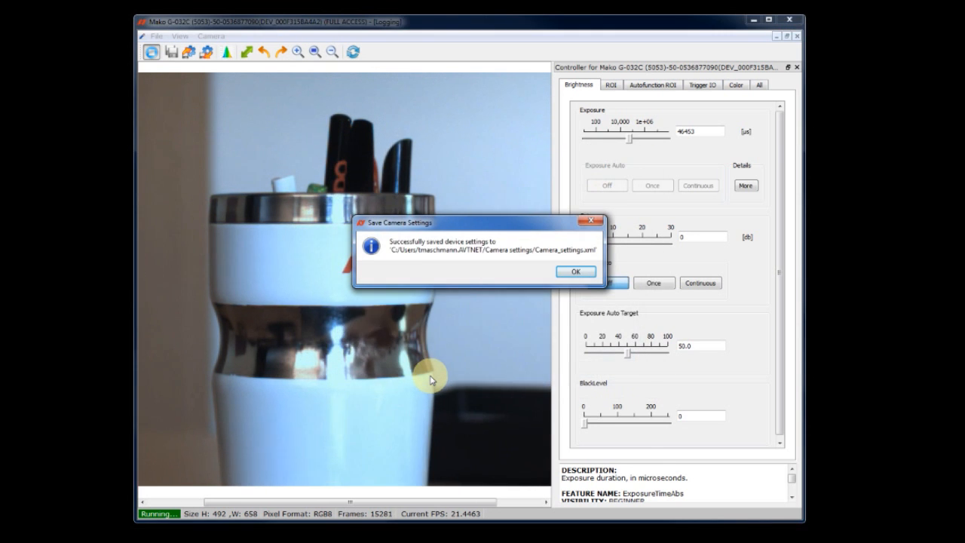